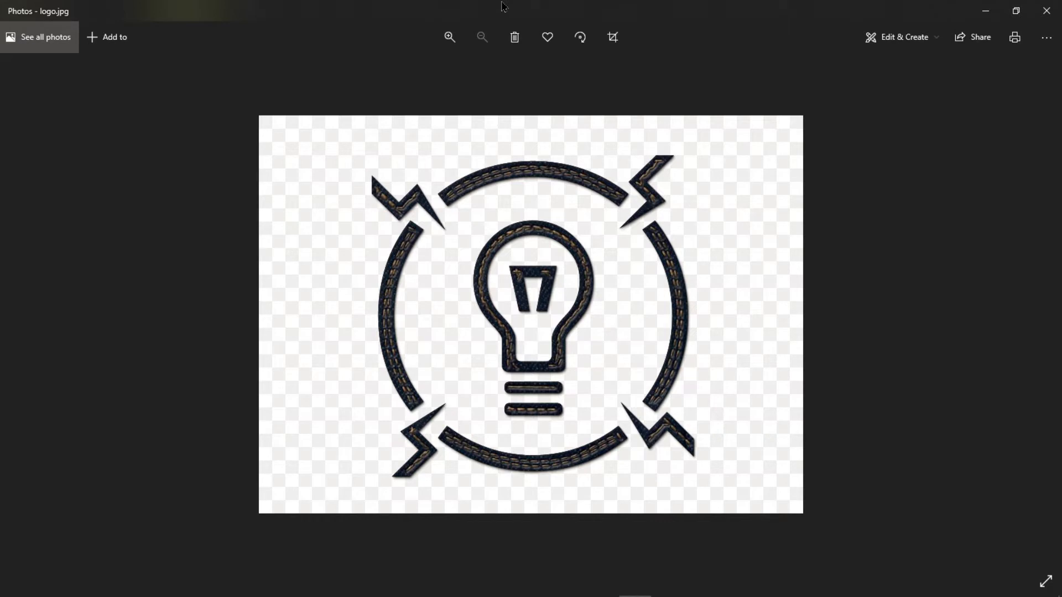
pyautogui.moveTo(394, 377)
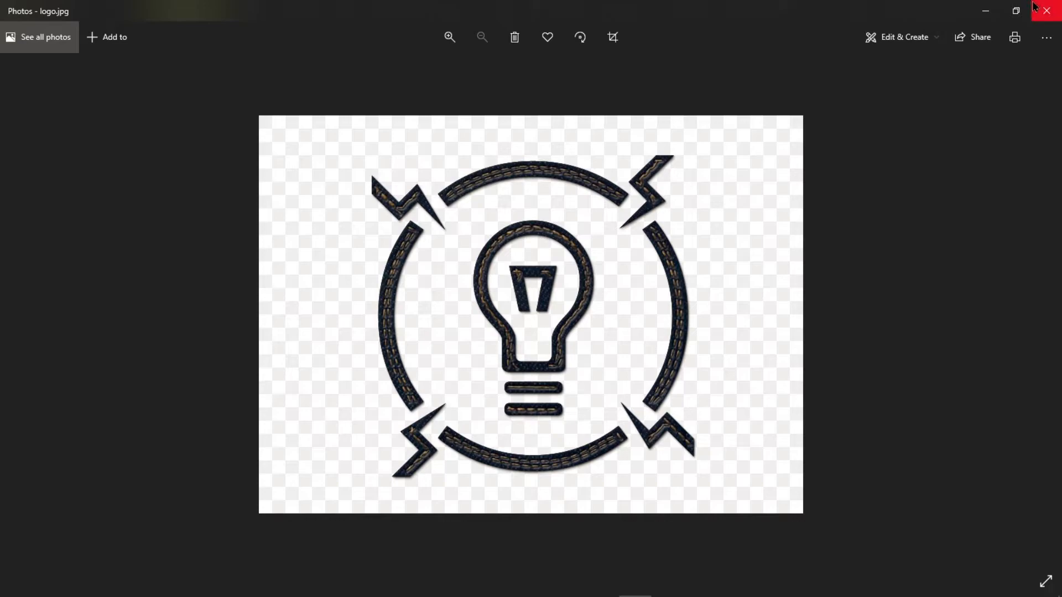
# Step: Close the Photos window showing logo.jpg to return to the desktop
pyautogui.click(1045, 11)
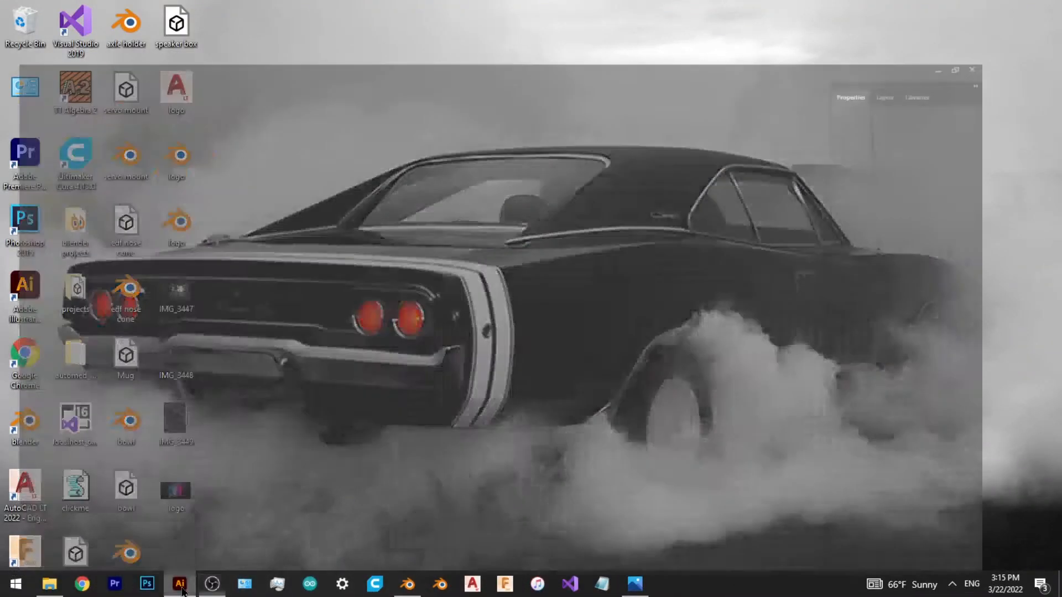
# Step: Open logo.jpg in Illustrator and Image Trace it with Make and Expand into vector shapes
pyautogui.click(179, 584)
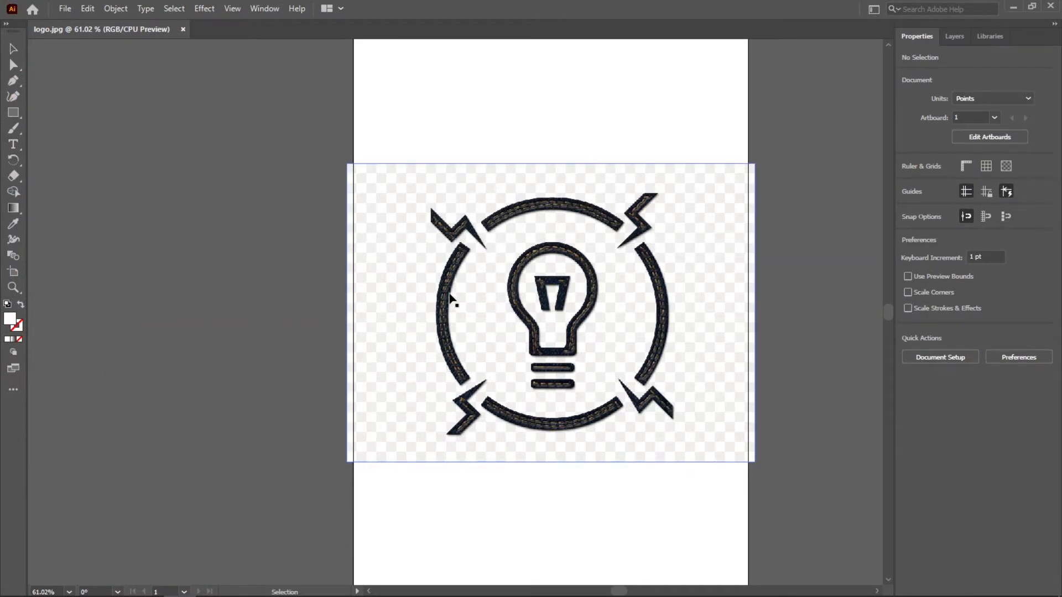
pyautogui.click(114, 8)
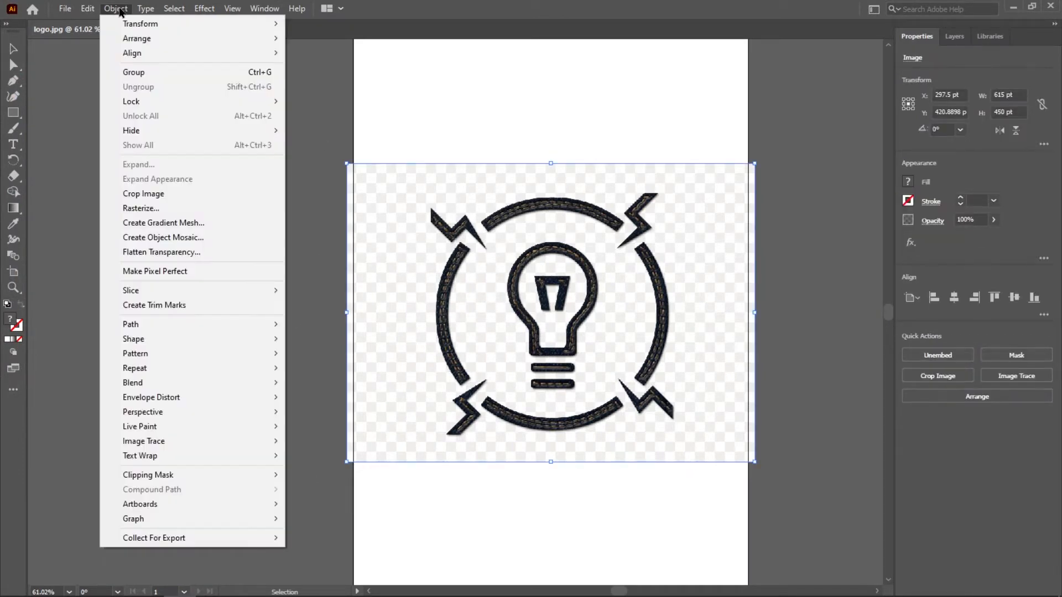
pyautogui.moveTo(144, 441)
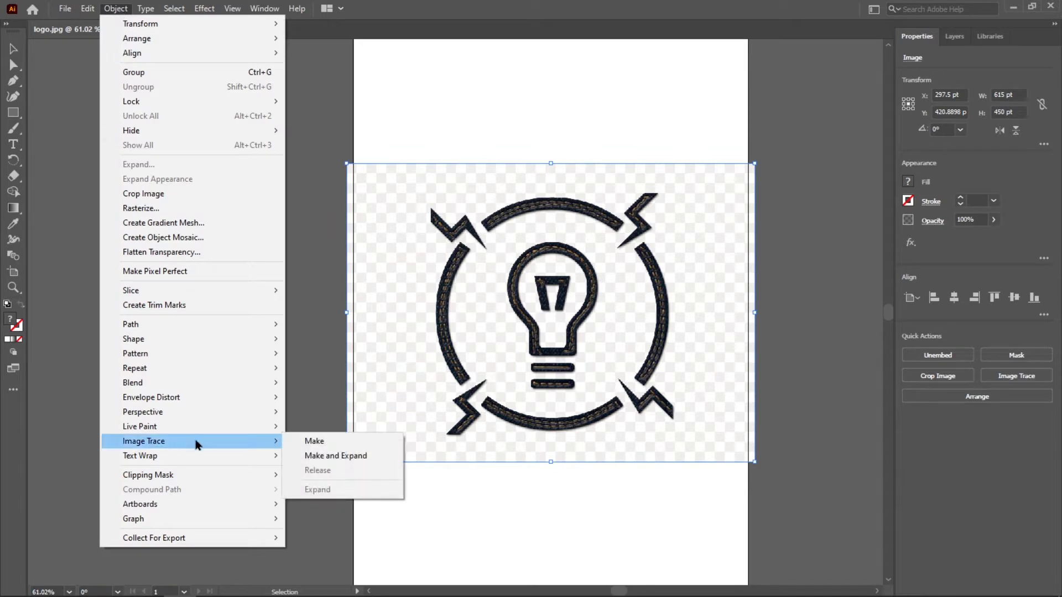
pyautogui.click(335, 454)
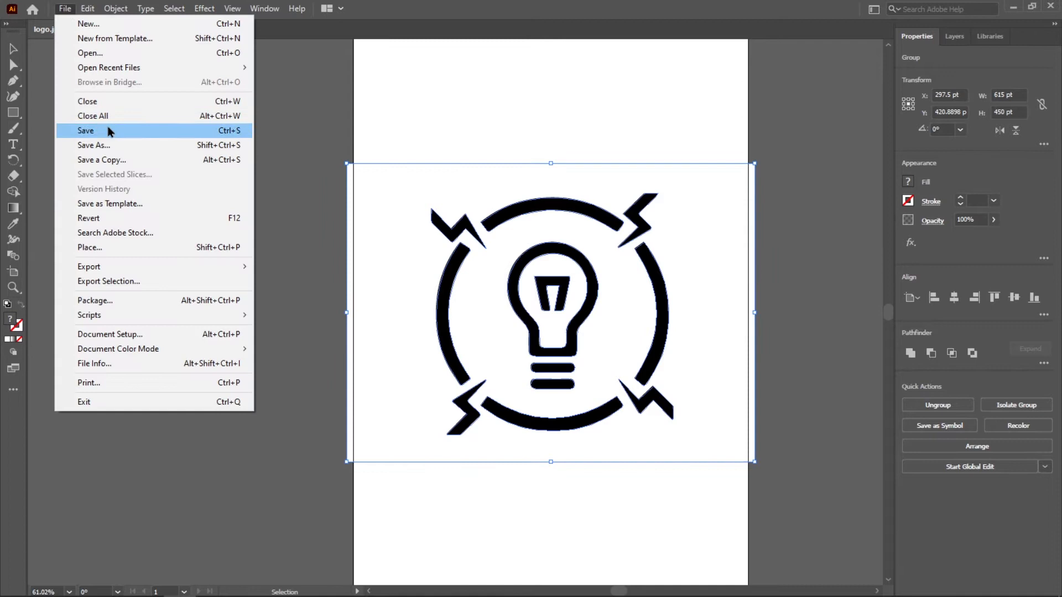
# Step: Save the traced logo to the Desktop as an SVG file named logo1
pyautogui.click(92, 145)
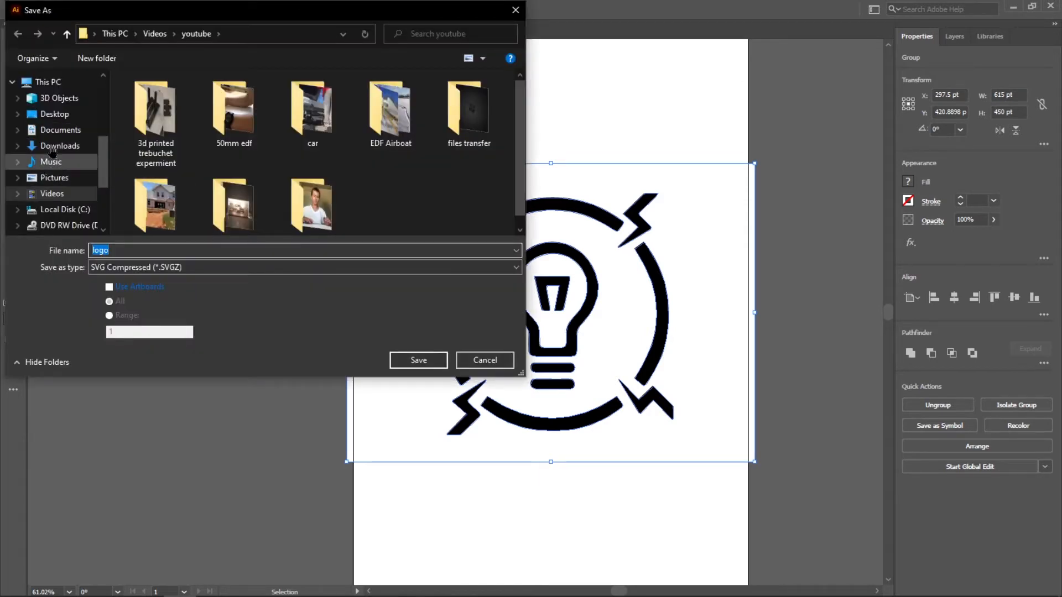
pyautogui.click(54, 114)
pyautogui.write('11')
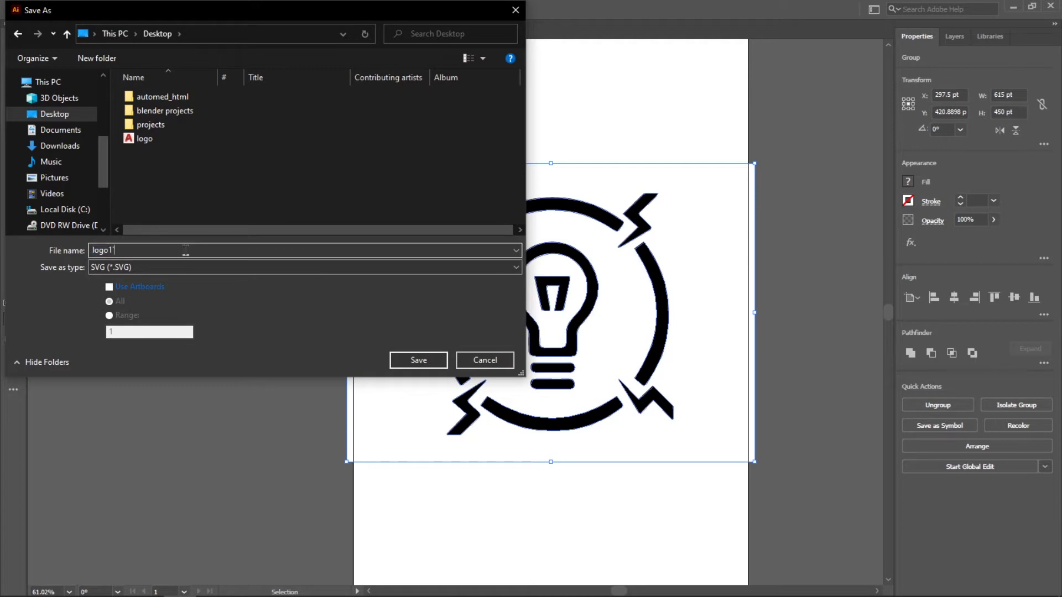
pyautogui.click(418, 360)
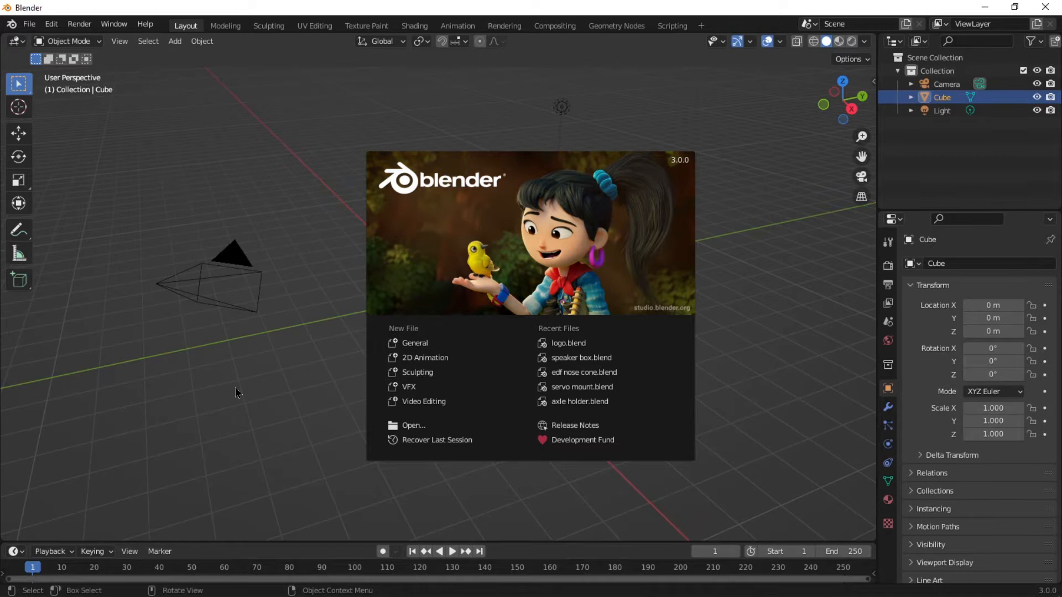
# Step: Delete the default cube, camera and light, then import logo1.svg into the empty scene
pyautogui.click(236, 393)
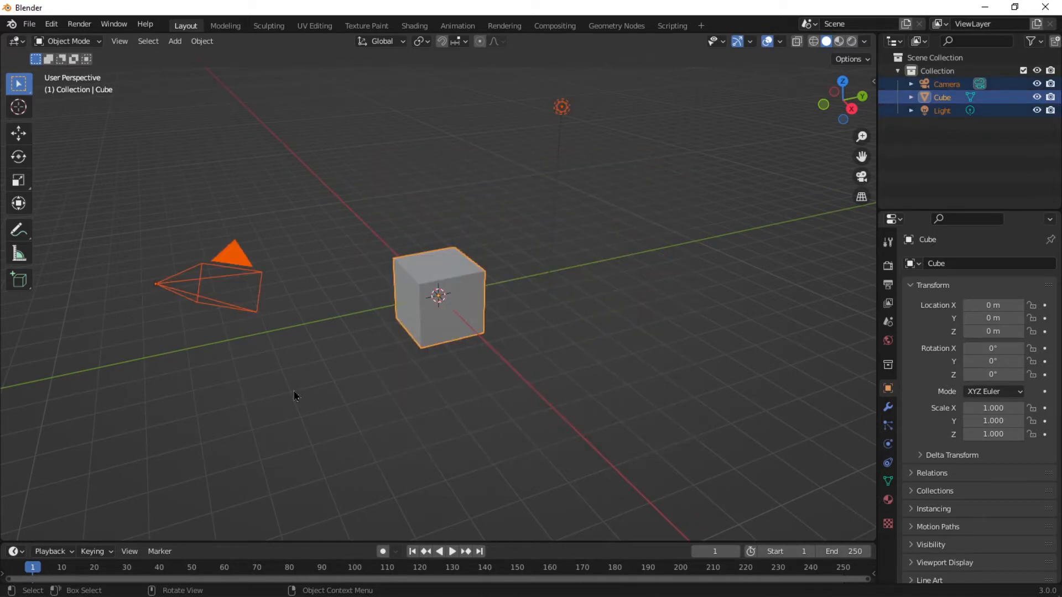
pyautogui.press('x')
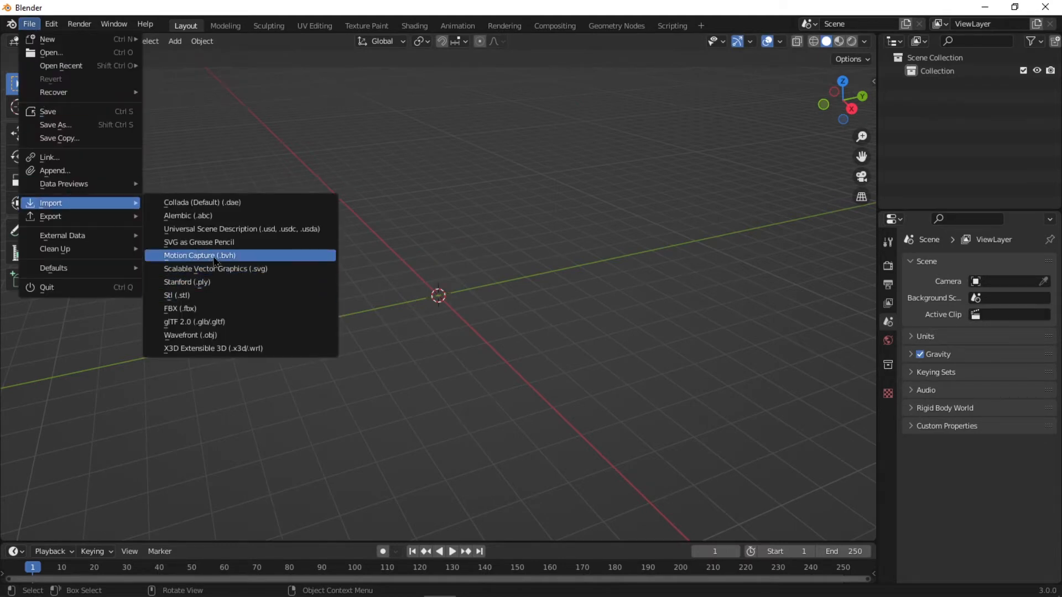
pyautogui.click(215, 268)
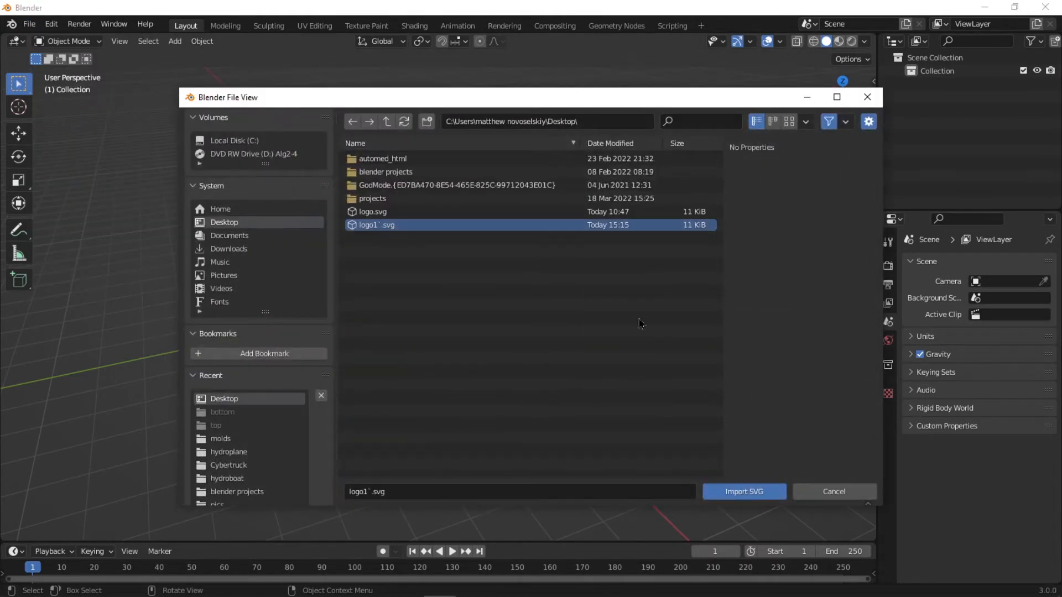
pyautogui.click(743, 491)
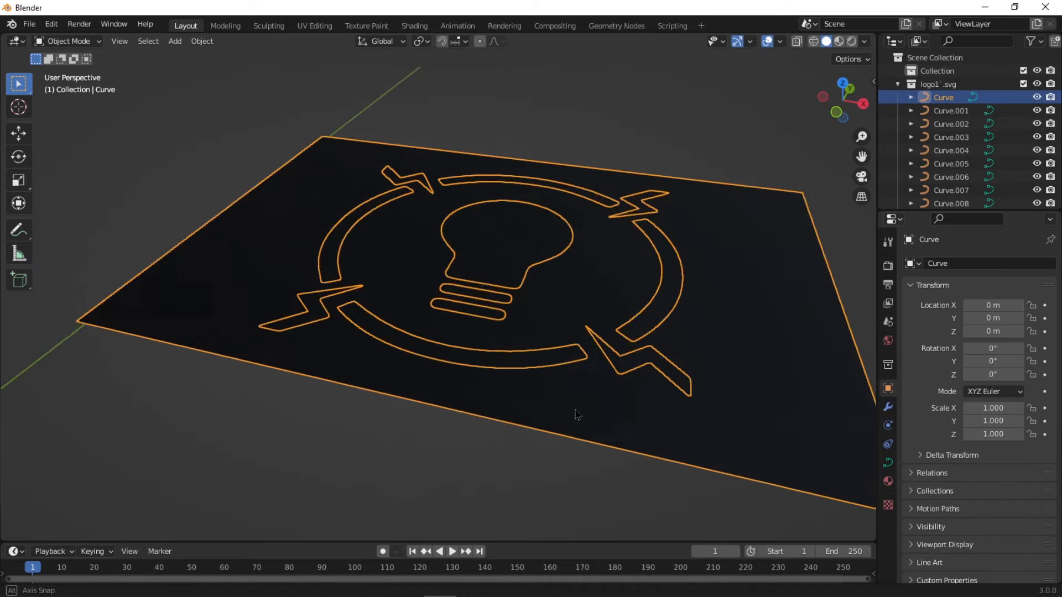
# Step: Remove the background rectangle and convert the remaining logo curves to meshes
pyautogui.moveTo(575, 415); pyautogui.dragTo(581, 292)
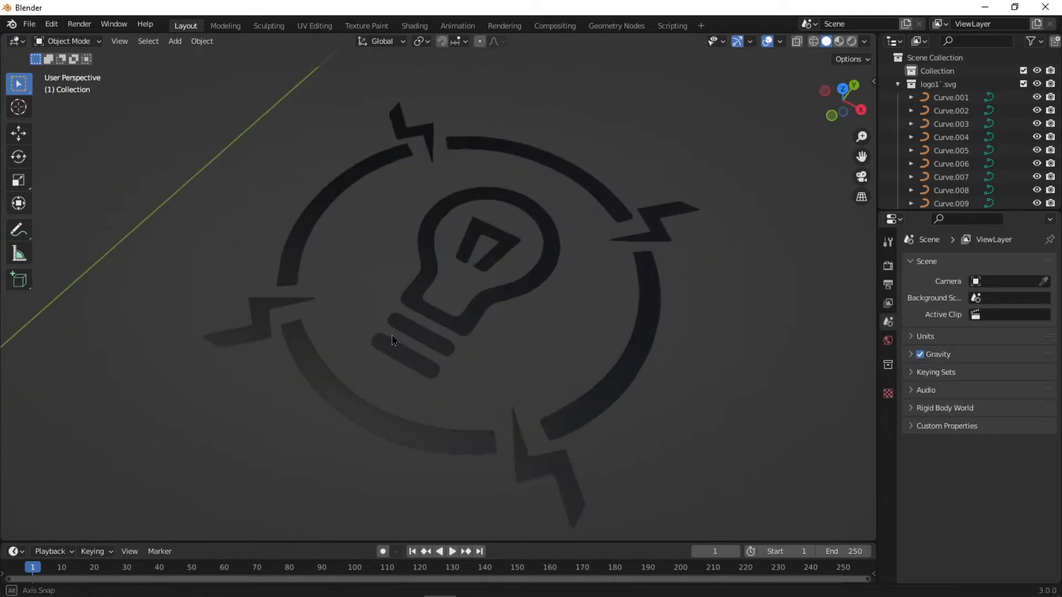
pyautogui.moveTo(393, 338); pyautogui.dragTo(487, 278)
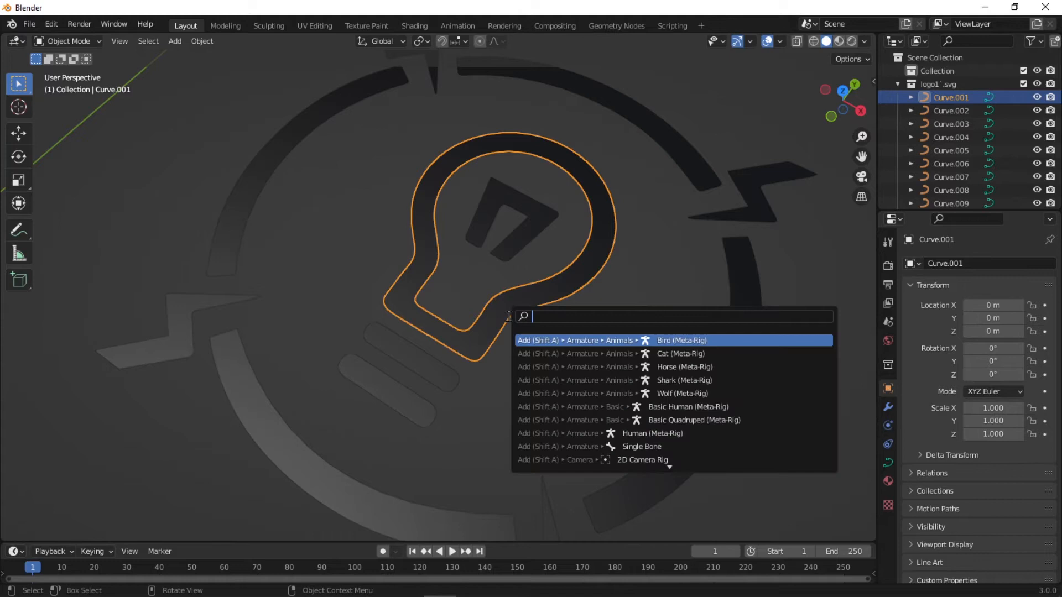
pyautogui.write('covert')
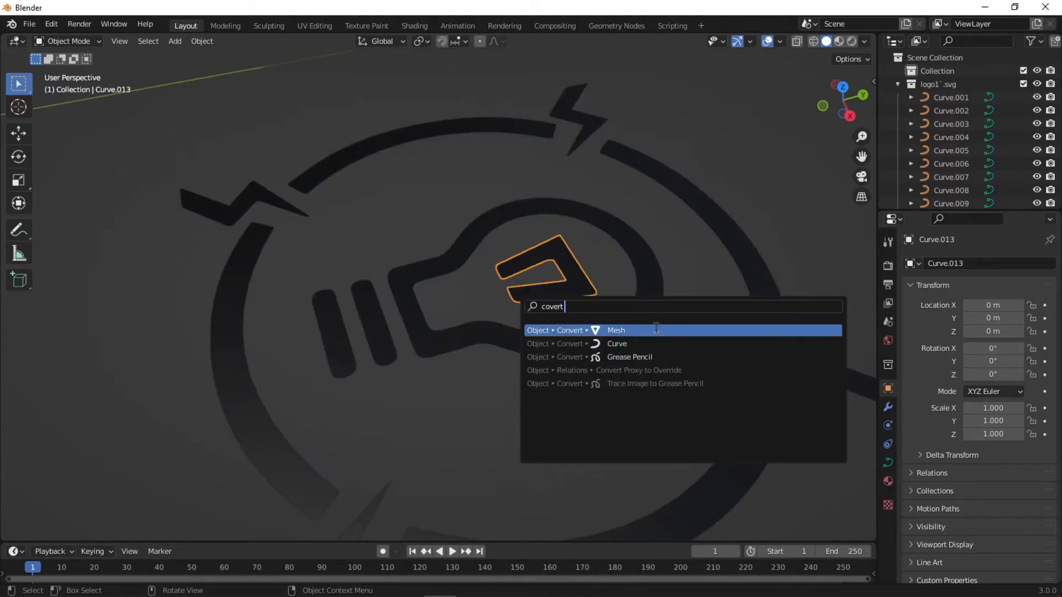
pyautogui.click(615, 330)
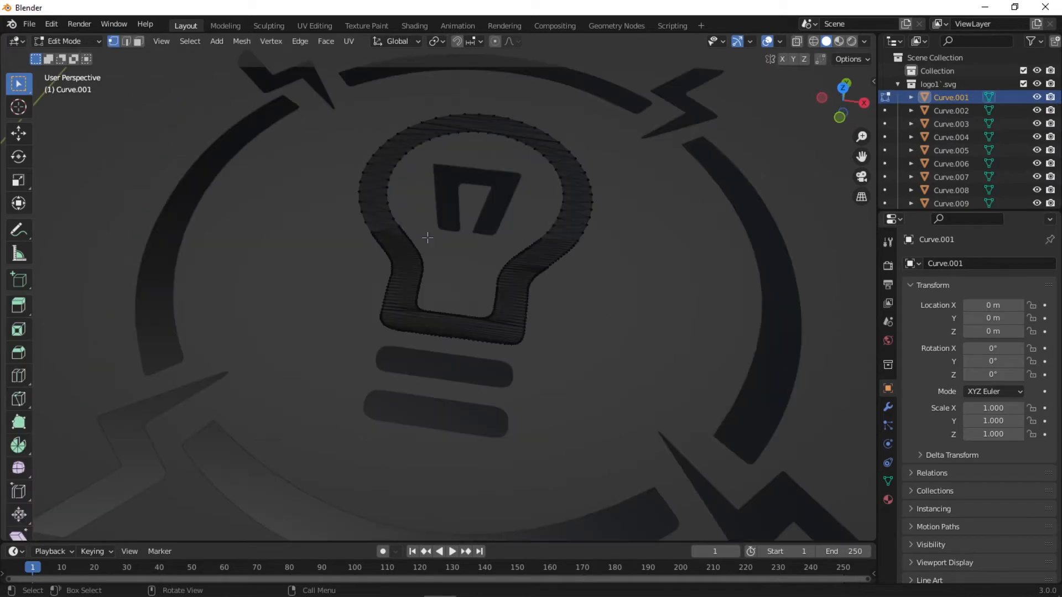
# Step: Select only the lightbulb mesh's boundary loops via Select Loops > Select Boundary Loop
pyautogui.click(189, 41)
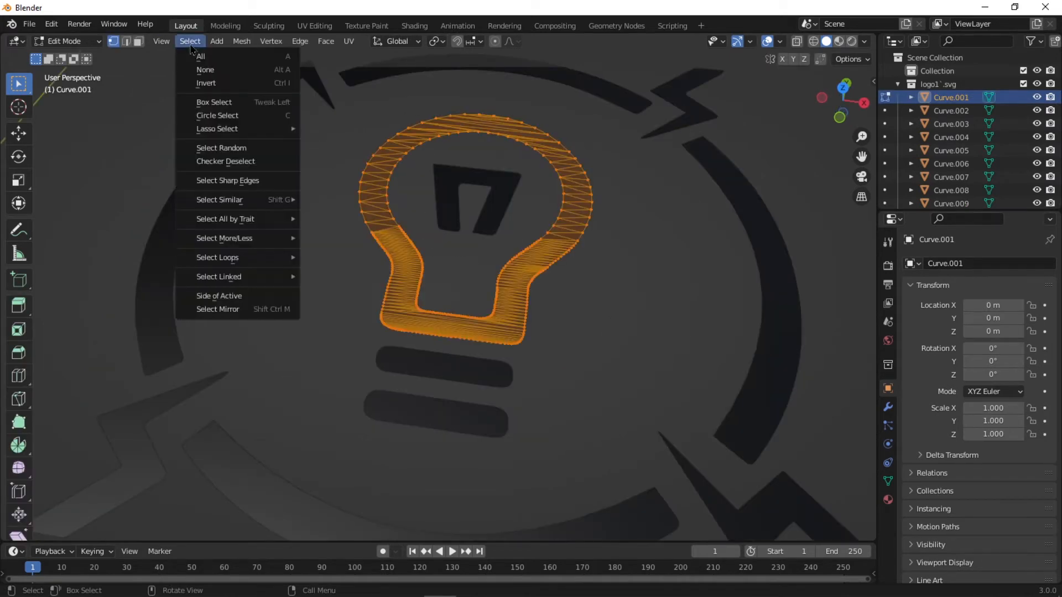
pyautogui.moveTo(217, 257)
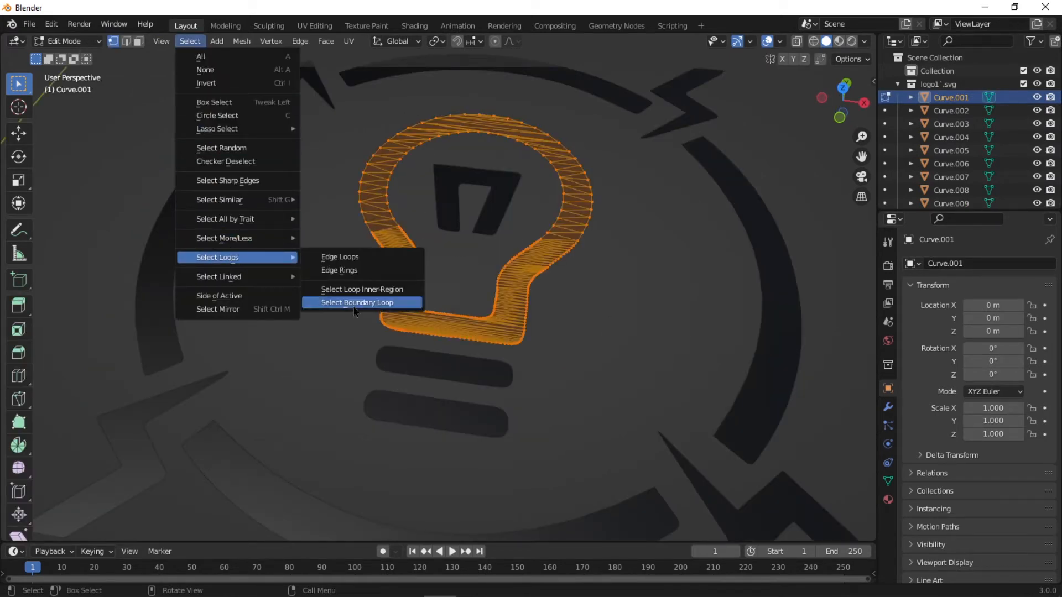
pyautogui.click(357, 303)
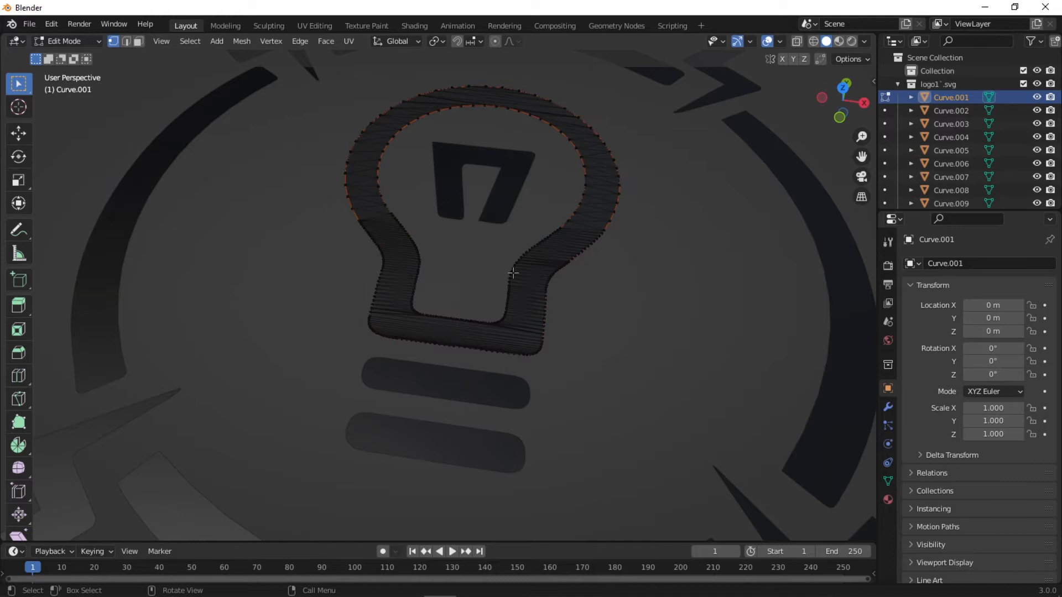
pyautogui.press('Tab')
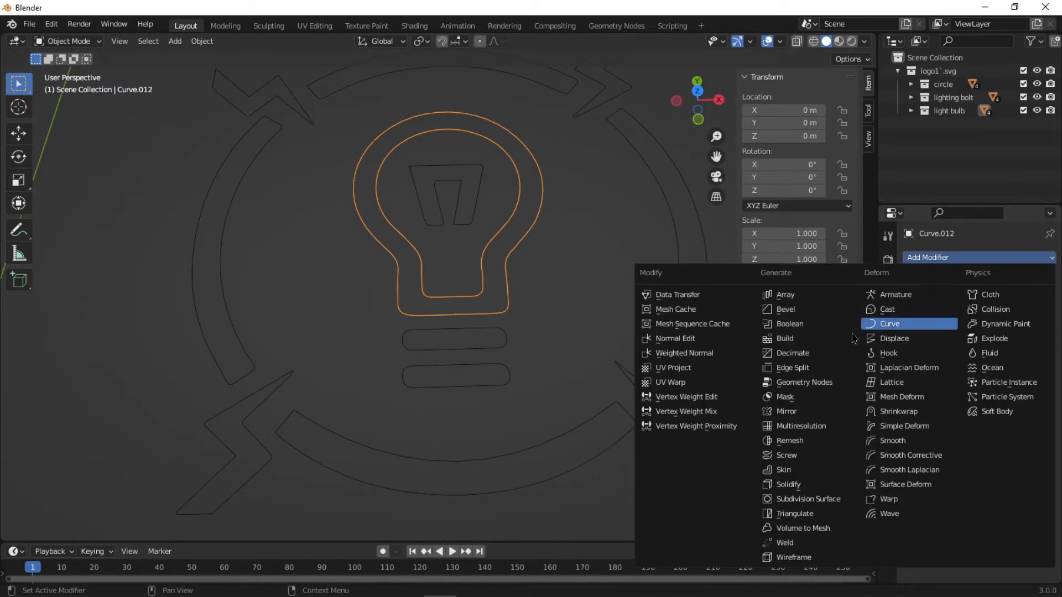
pyautogui.moveTo(783, 469)
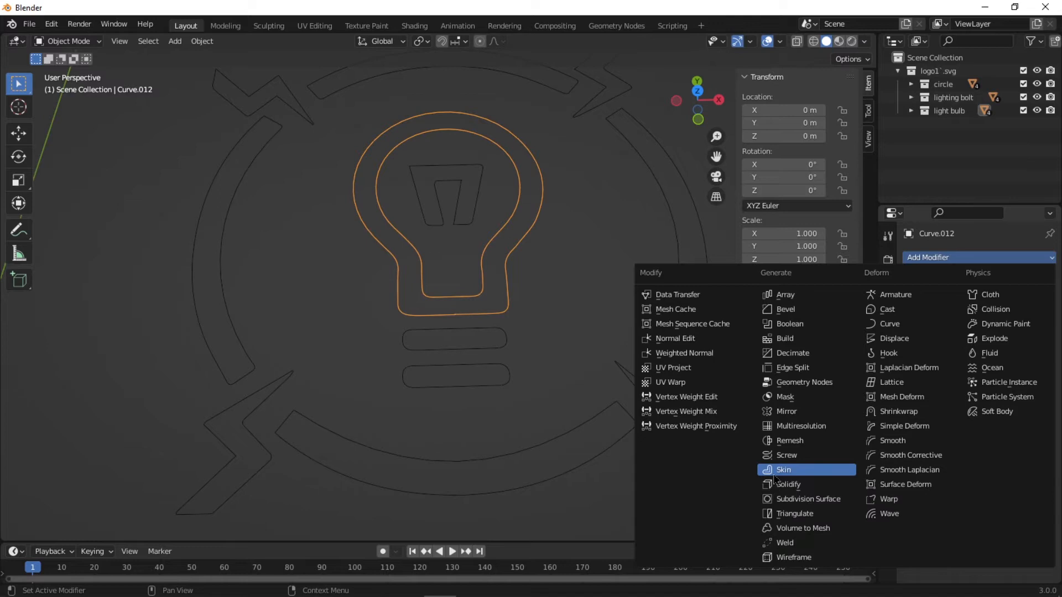
# Step: Give each logo outline Skin and Subdivision Surface modifiers to form thin rounded tubes
pyautogui.click(782, 469)
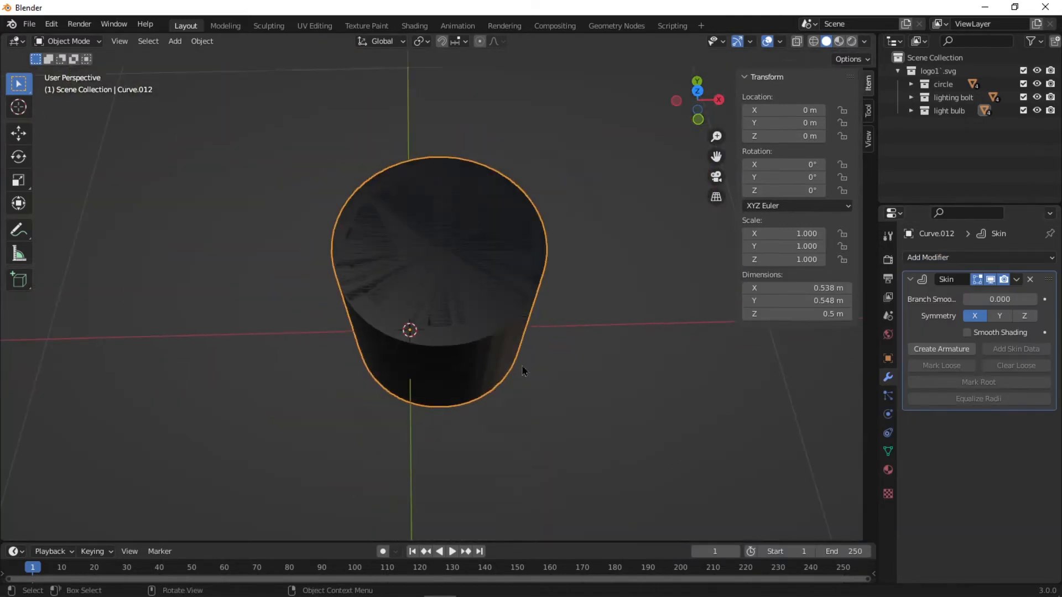
pyautogui.press('Tab')
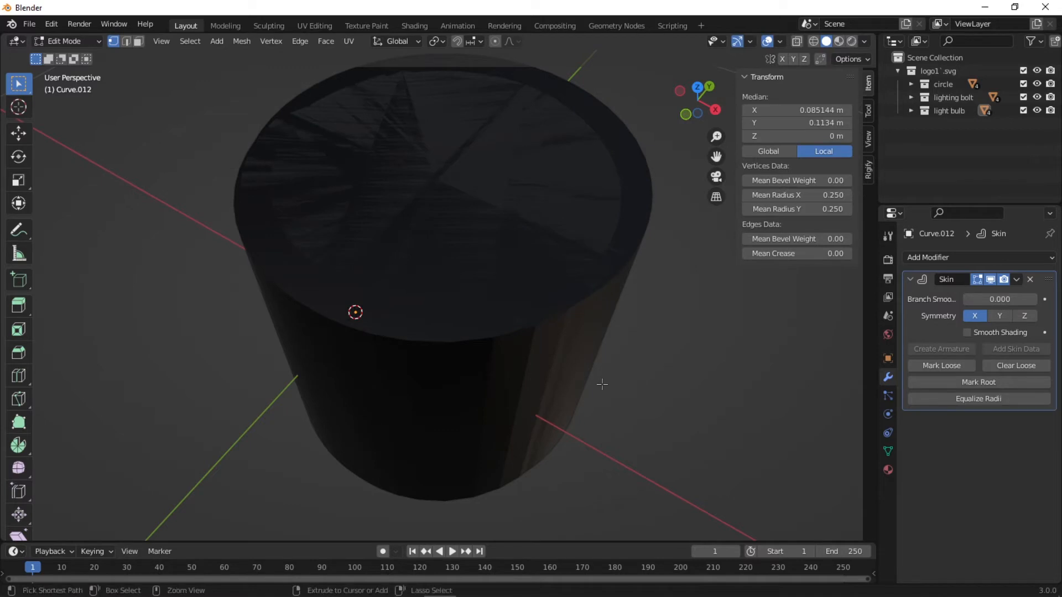
pyautogui.press('s')
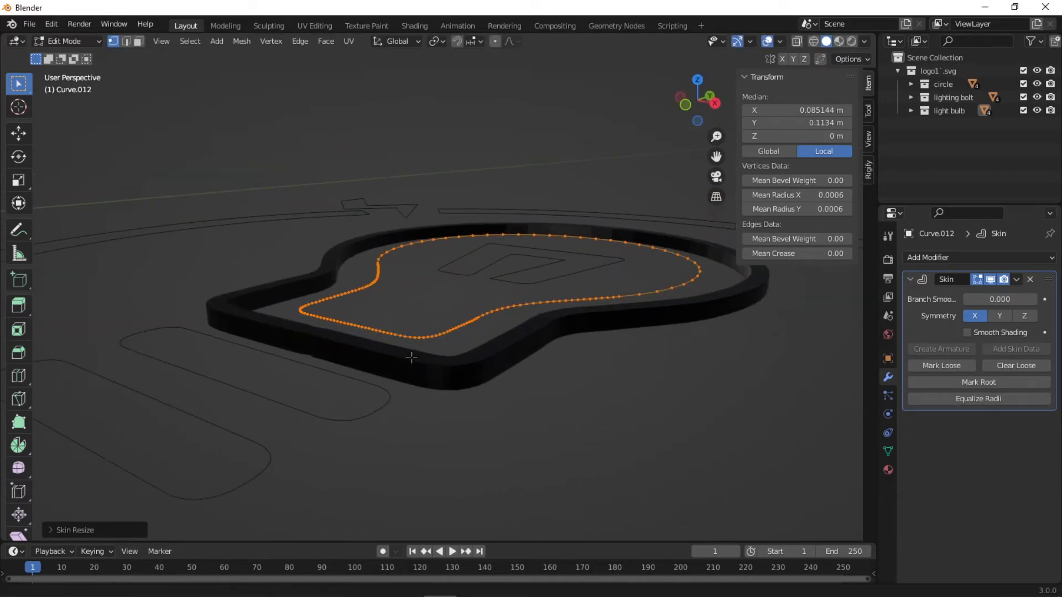
pyautogui.click(927, 258)
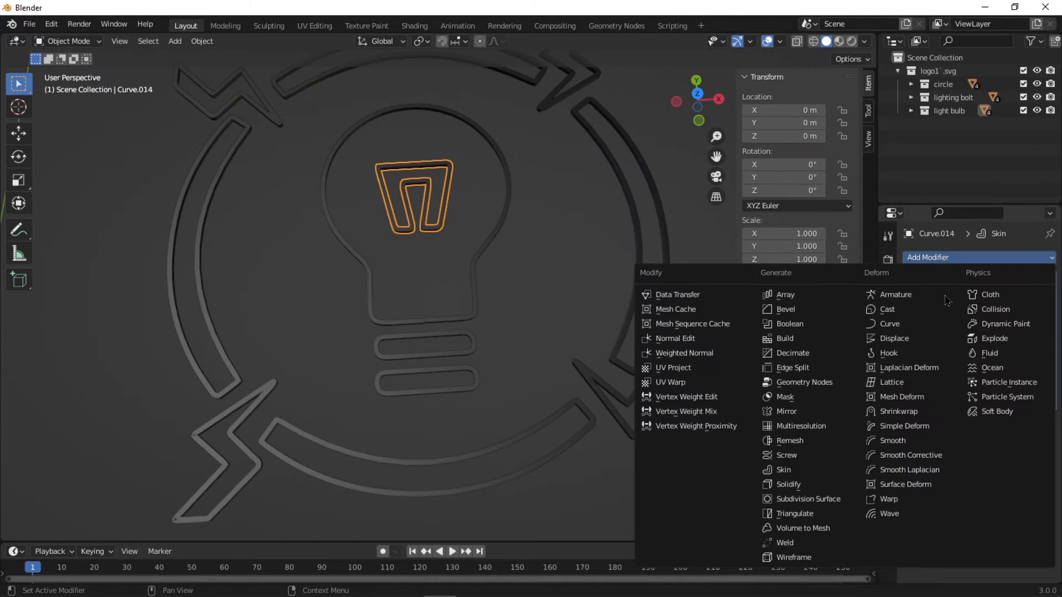
pyautogui.moveTo(815, 499)
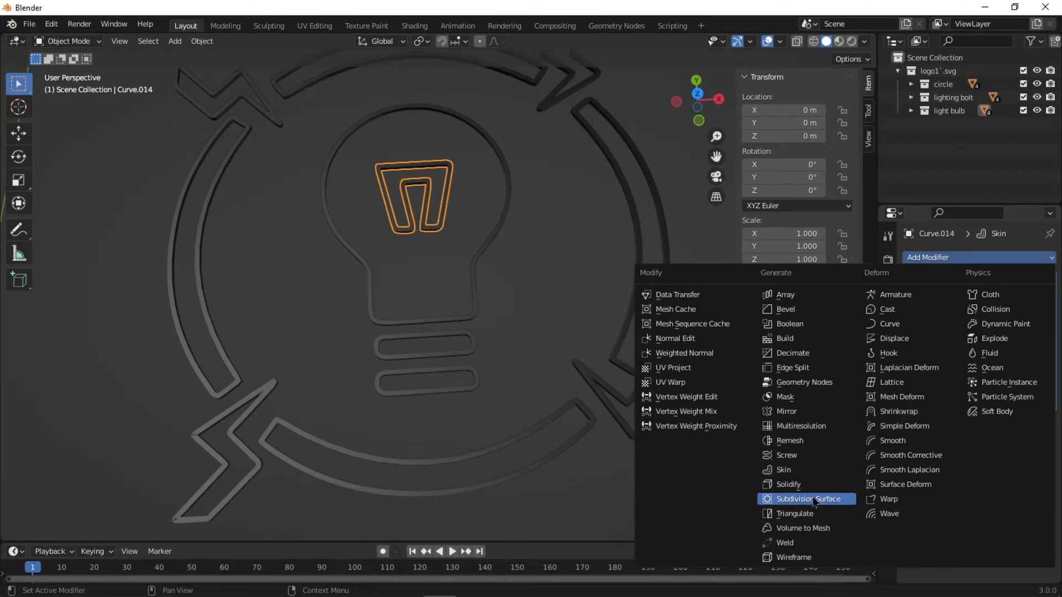
pyautogui.click(806, 498)
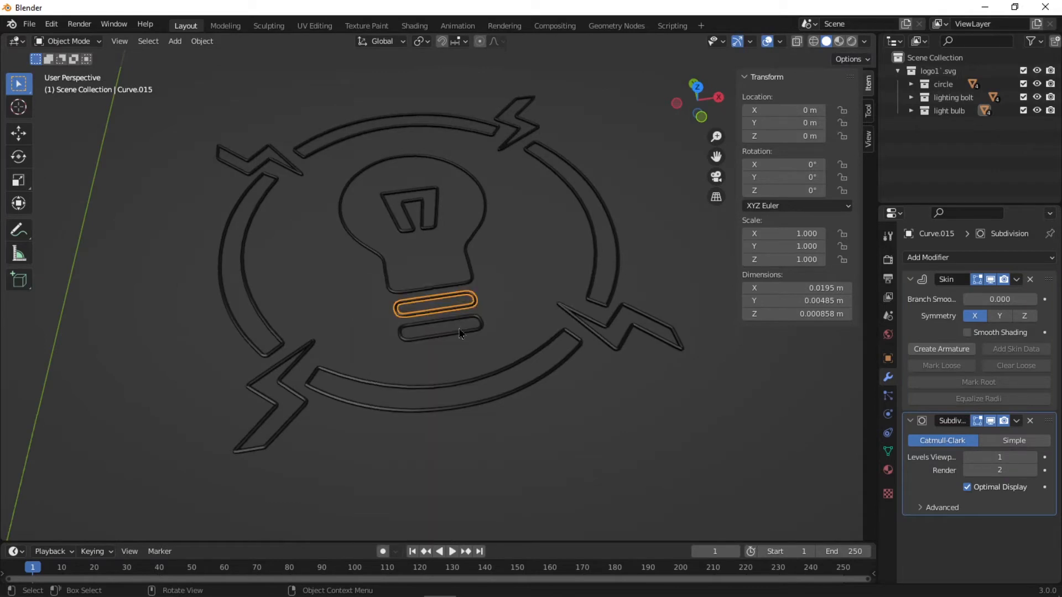
pyautogui.click(555, 345)
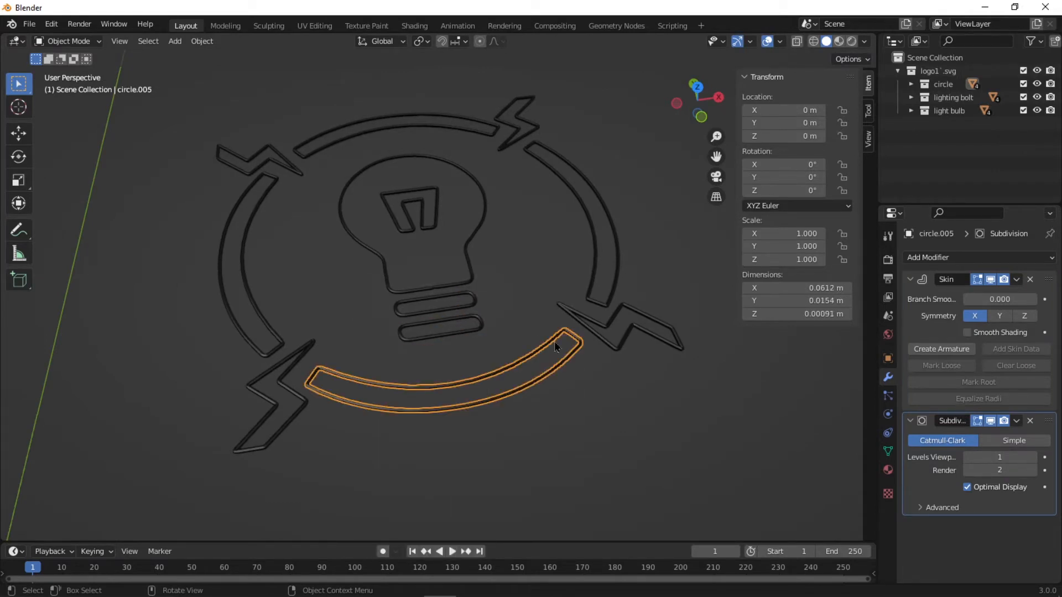
pyautogui.click(623, 325)
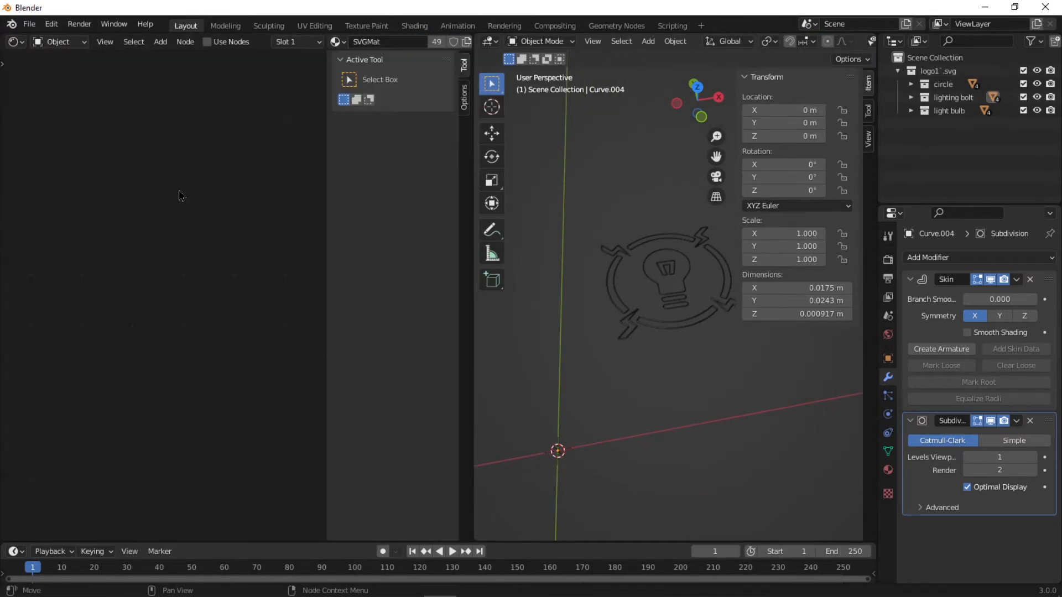
# Step: Enable node shading for the material and Shade Smooth the selected logo pieces
pyautogui.click(207, 41)
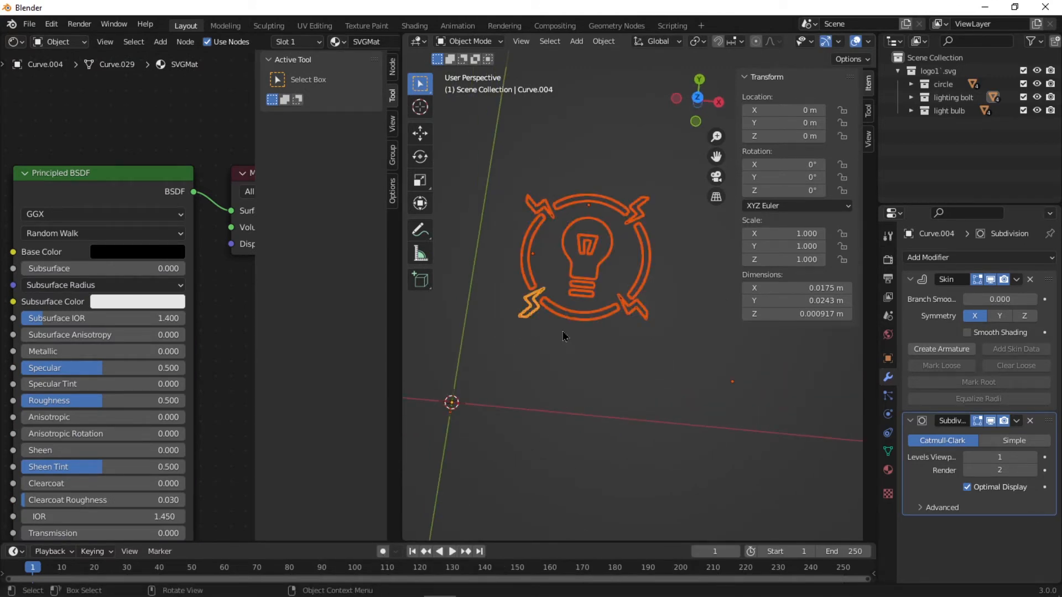
pyautogui.rightClick(565, 337)
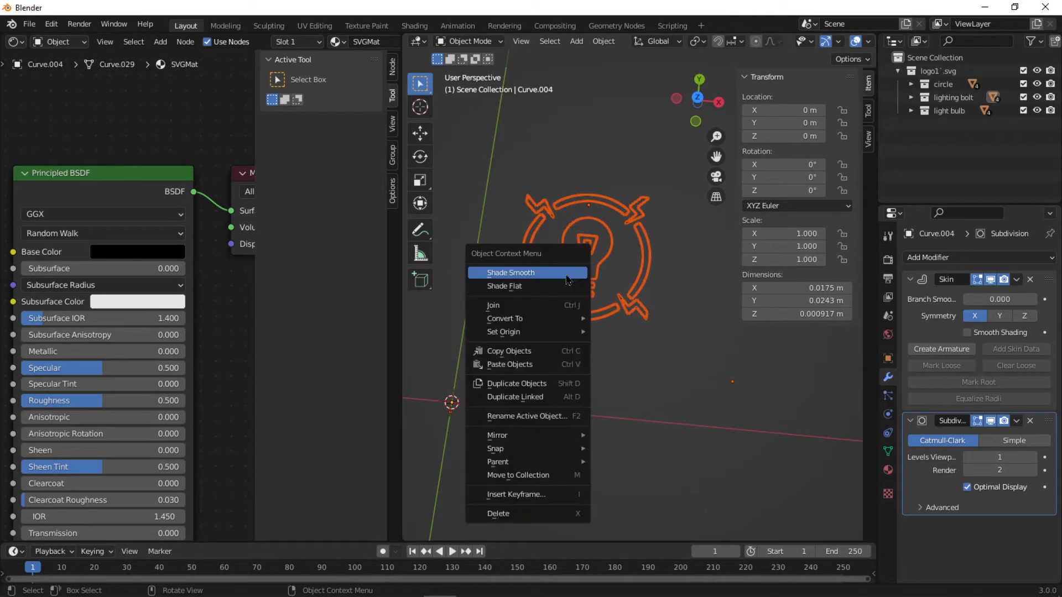
pyautogui.click(510, 272)
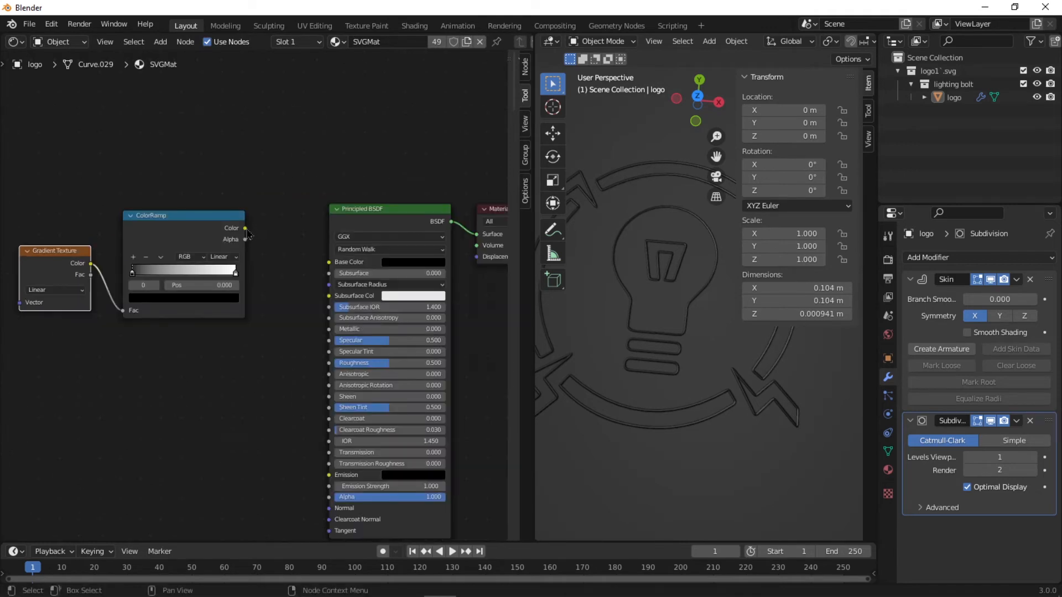
# Step: Wire a mapped gradient and blue-to-pink colour ramp into an Emission shader at strength 4
pyautogui.moveTo(245, 228); pyautogui.dragTo(330, 263)
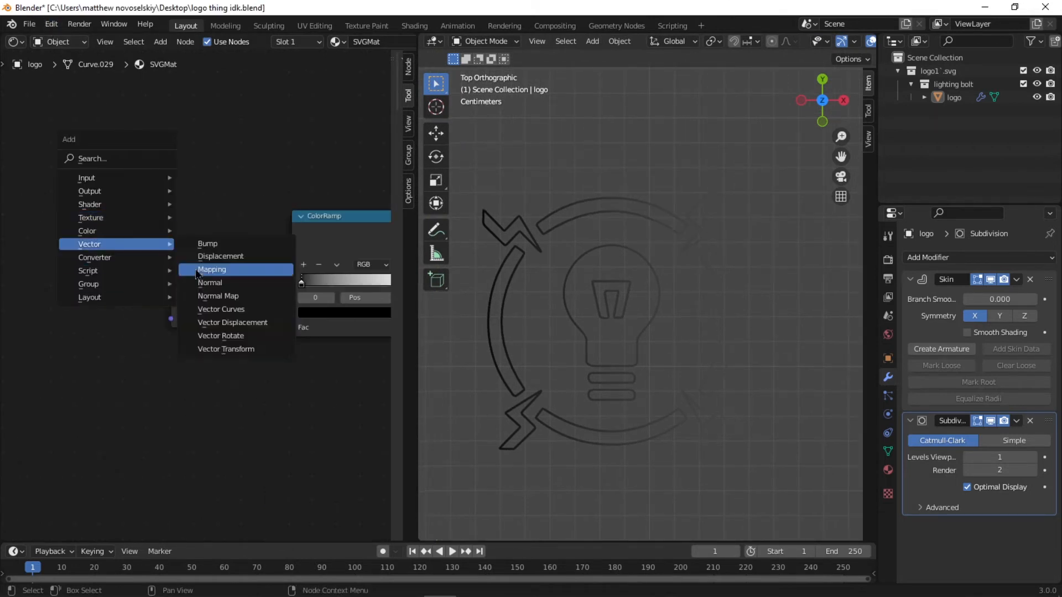
pyautogui.click(211, 268)
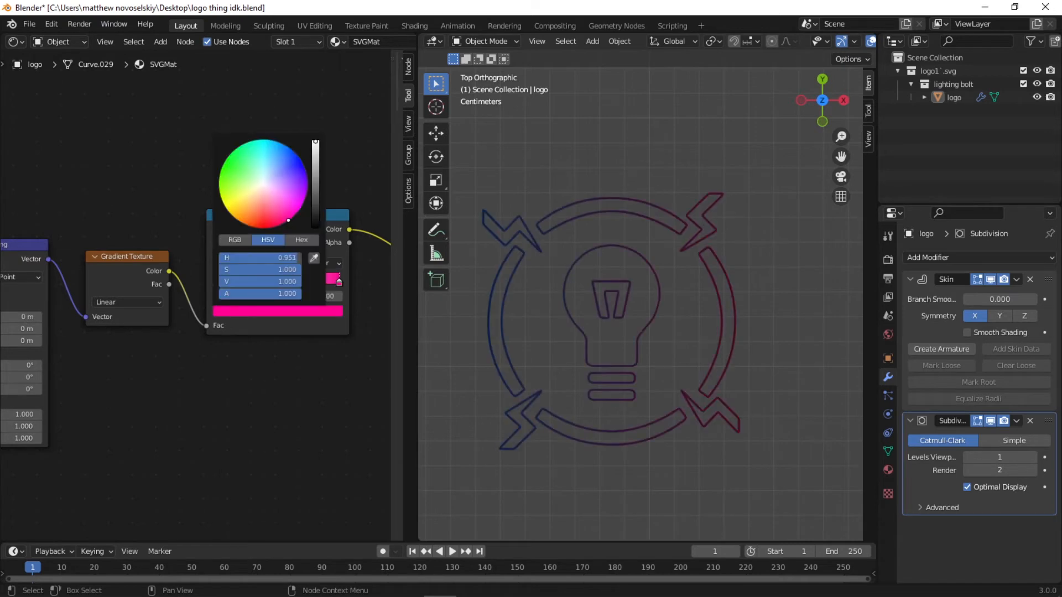
pyautogui.moveTo(287, 219); pyautogui.dragTo(294, 215)
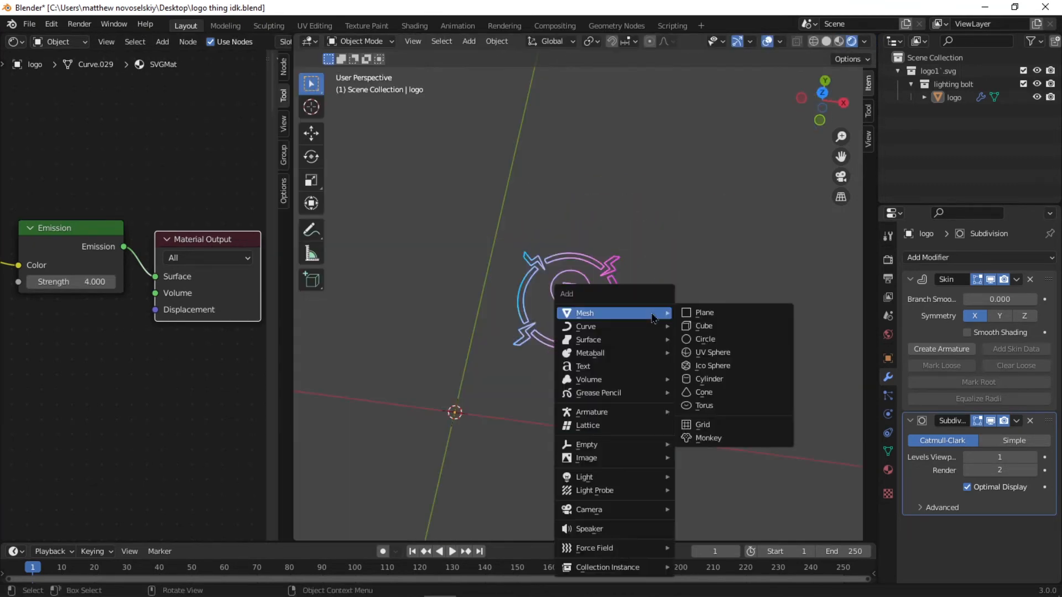
# Step: Add a plane mesh beneath the neon logo
pyautogui.click(704, 312)
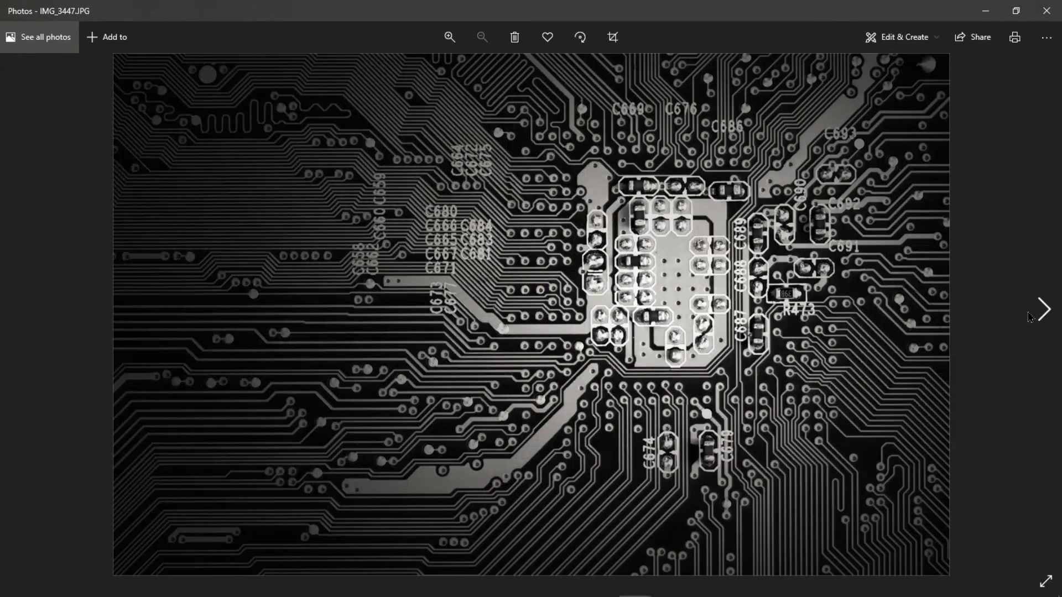
# Step: Browse to the next circuit board photo in Windows Photos for texture reference
pyautogui.click(1043, 310)
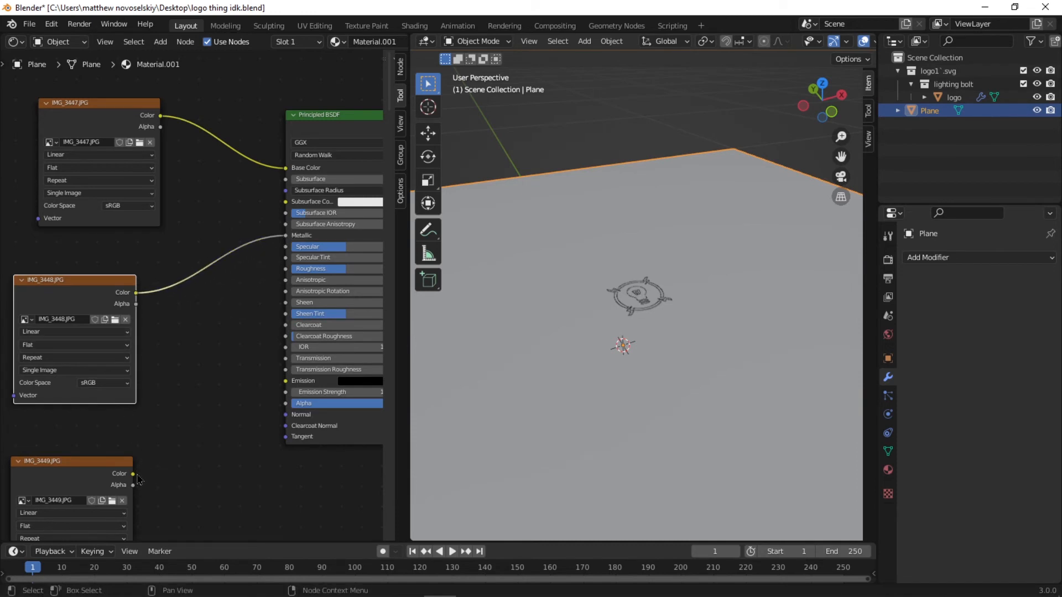
# Step: Feed the third circuit image into Roughness, move the plane under the logo, and set the World colour black
pyautogui.moveTo(132, 474); pyautogui.dragTo(278, 275)
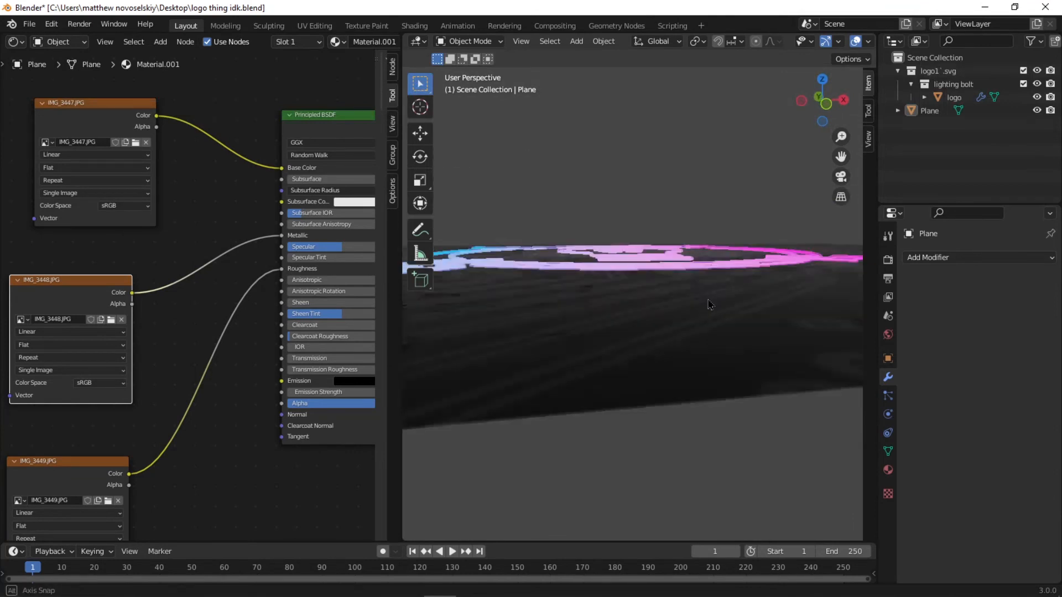
pyautogui.press('g')
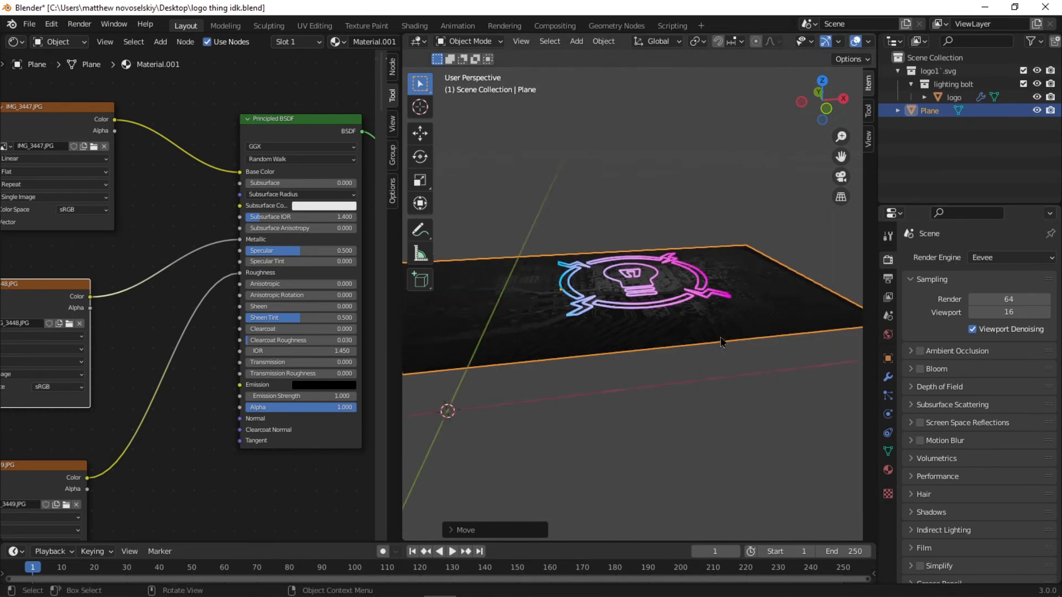
pyautogui.click(1008, 258)
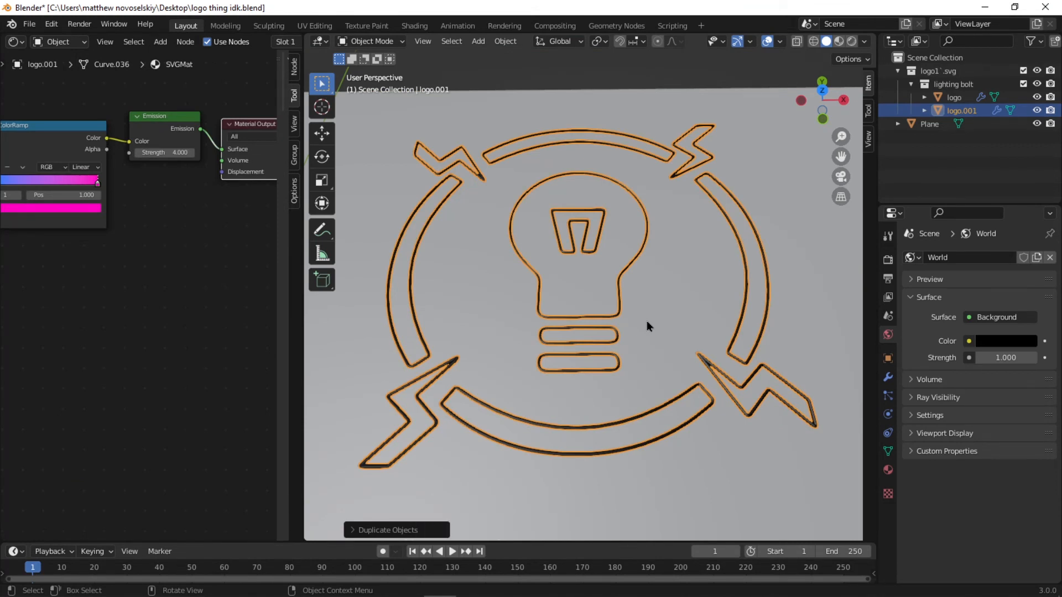
# Step: Thicken the duplicated logo's tubes and give it a Glass BSDF material with adjusted roughness
pyautogui.press('Tab')
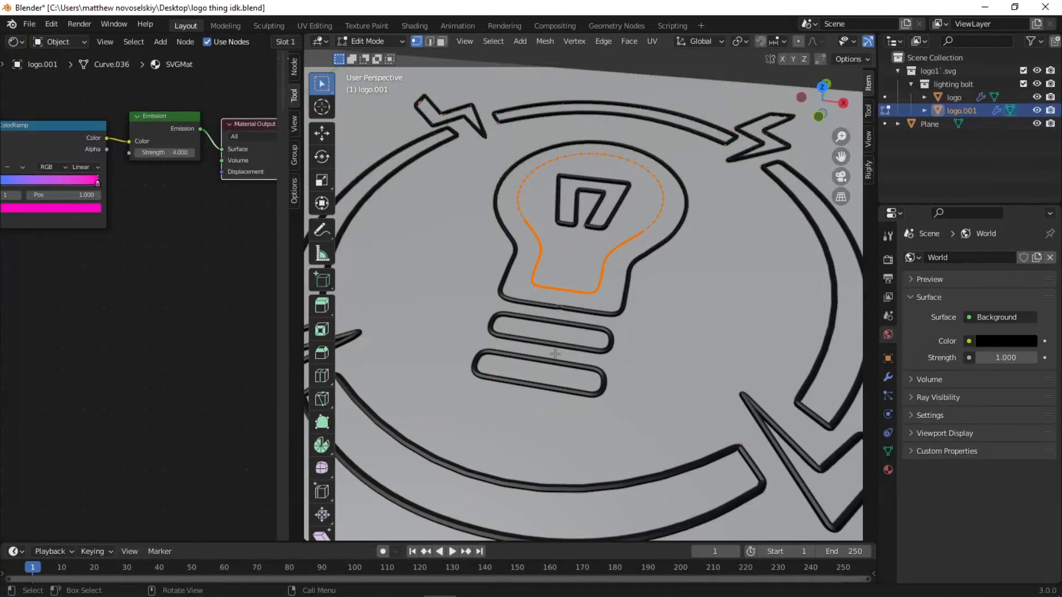
pyautogui.press('s')
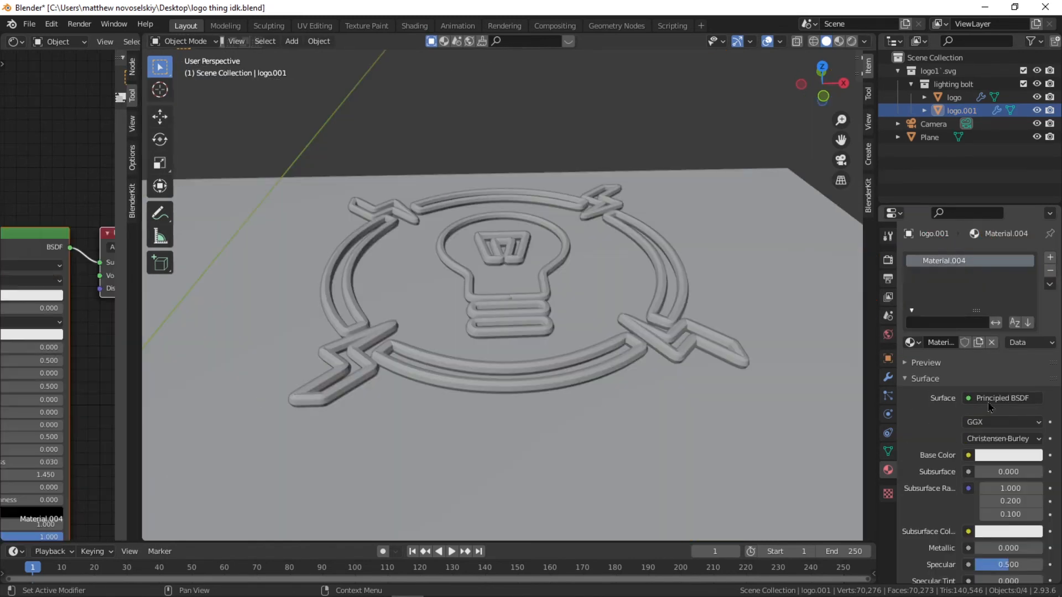
pyautogui.click(1002, 397)
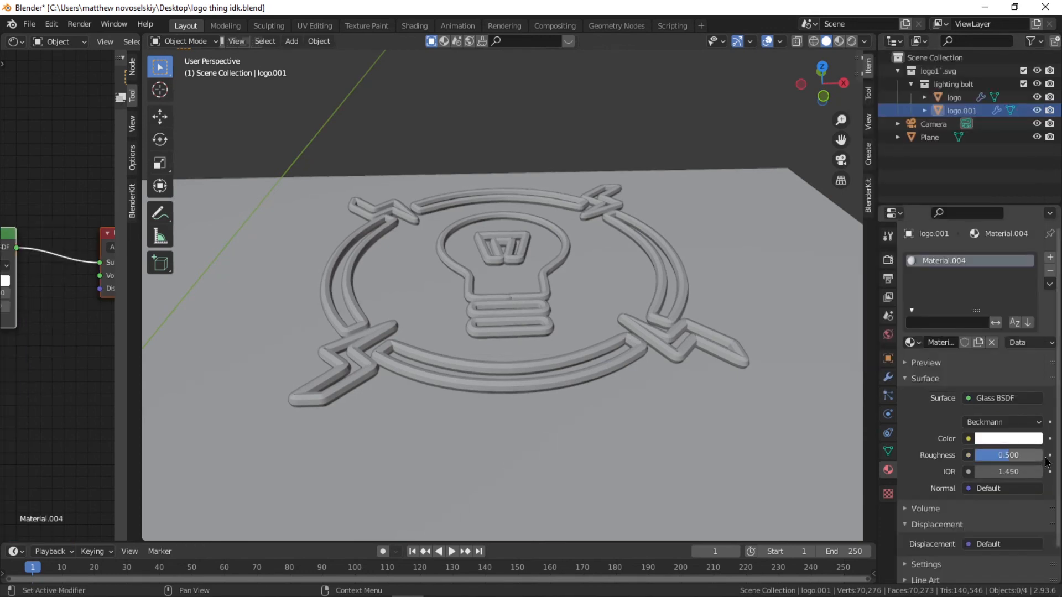
pyautogui.moveTo(1030, 455); pyautogui.dragTo(975, 455)
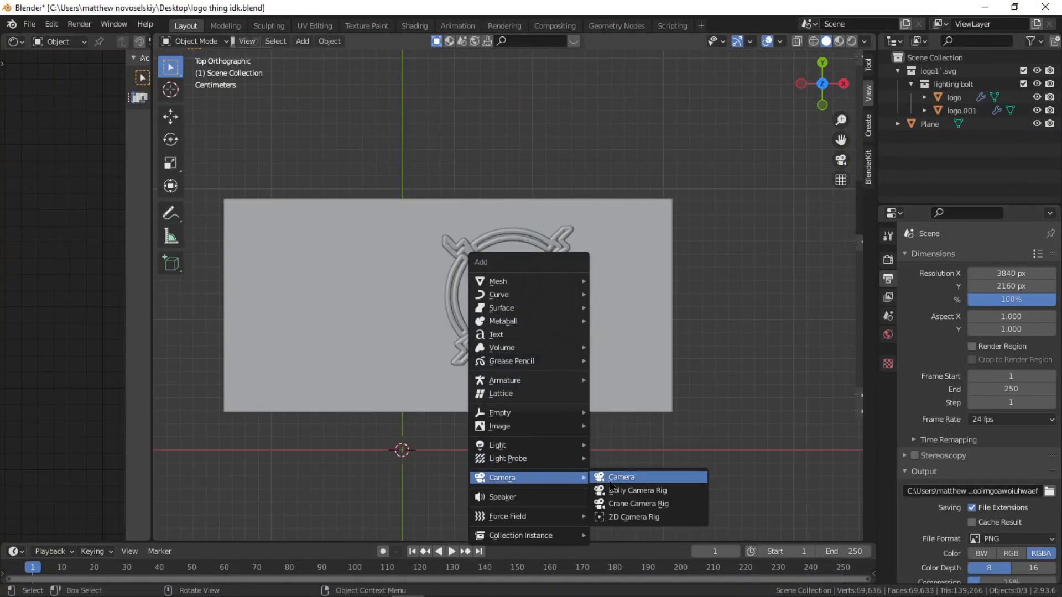
# Step: Add a camera framing the plane and logo, then start a still render via Render Image
pyautogui.click(621, 477)
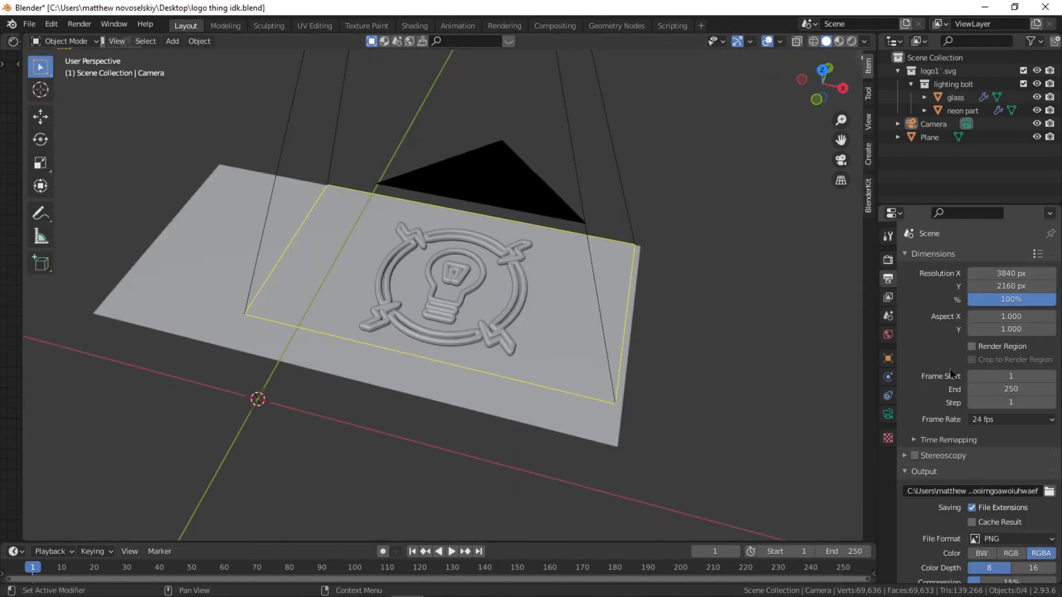
pyautogui.click(79, 24)
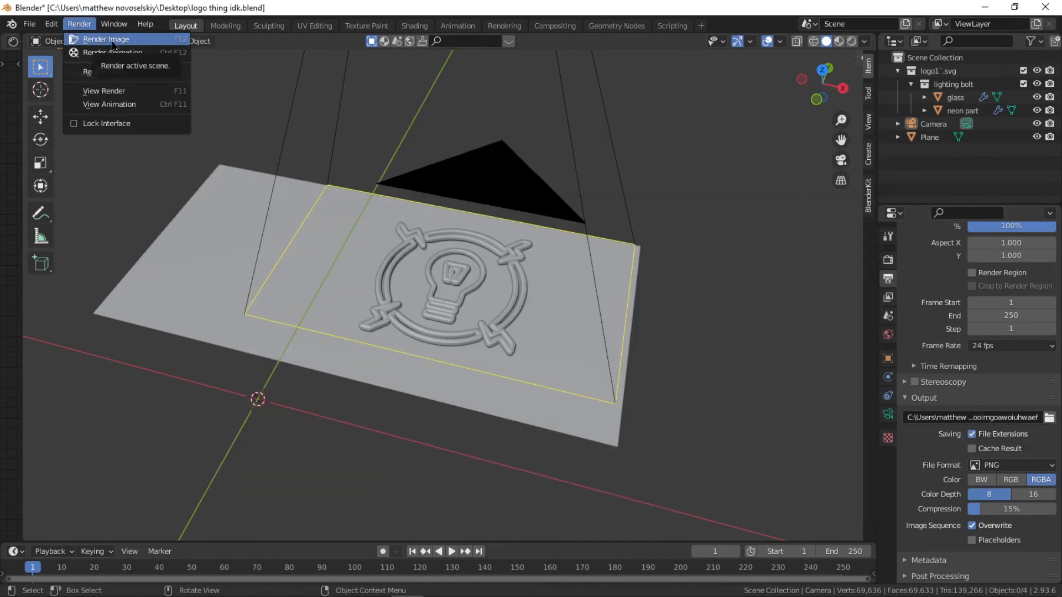
pyautogui.click(105, 38)
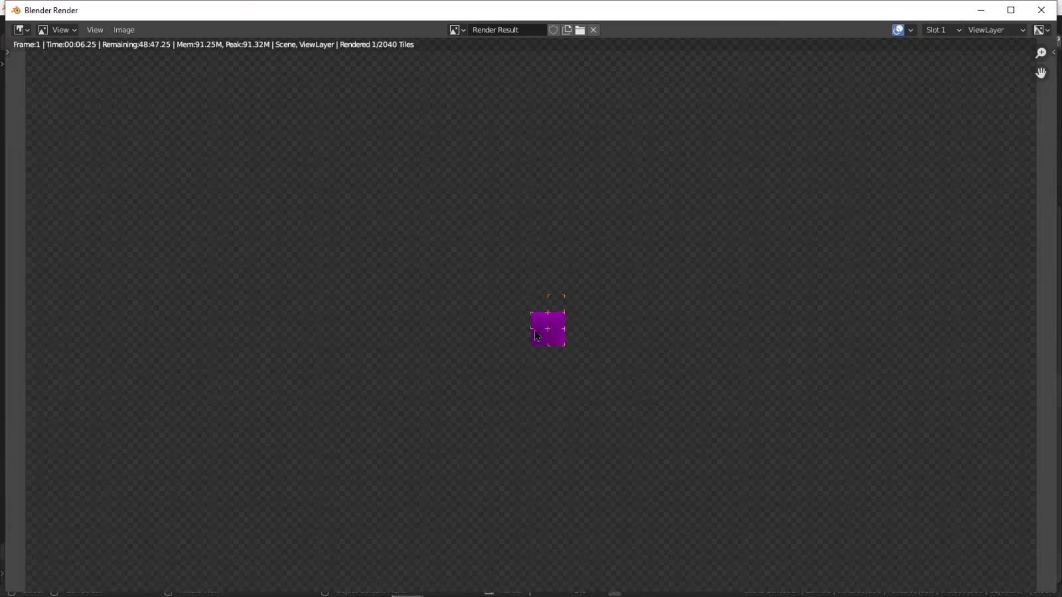